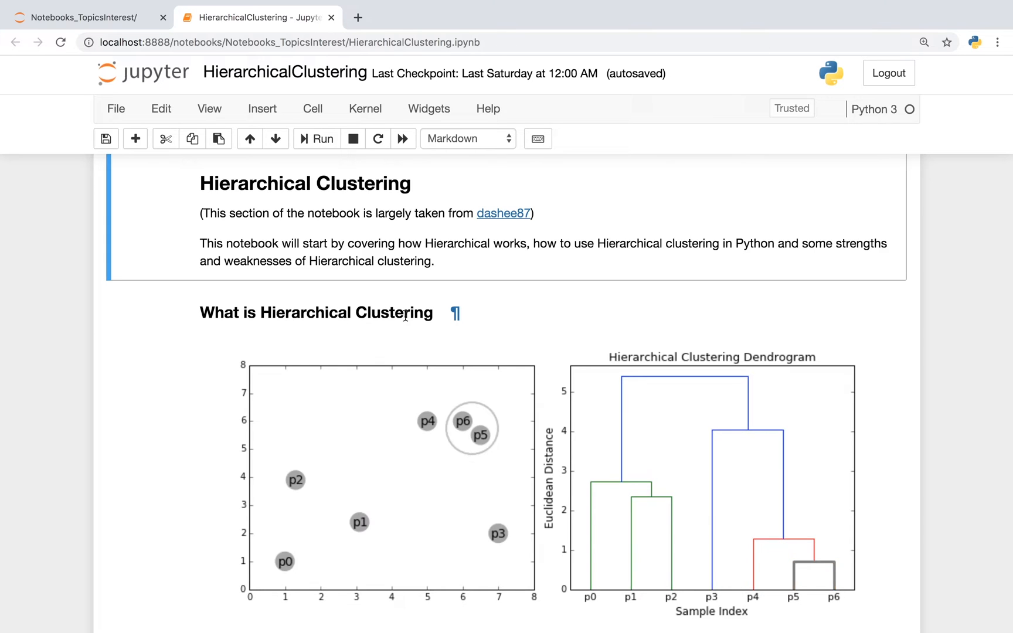
Step: Scroll from the title past the intro GIF to the k-means comparison paragraph
scroll(down, 3)
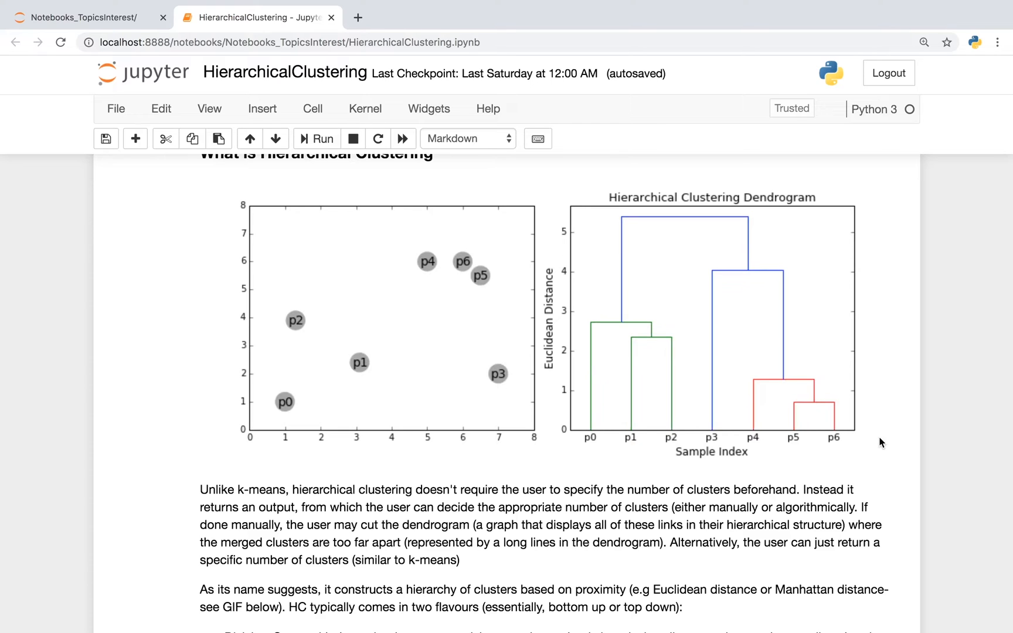
Step: Scroll past the divisive/agglomerative bullets to the linkage criterion and Complete Linkage animation
scroll(down, 3)
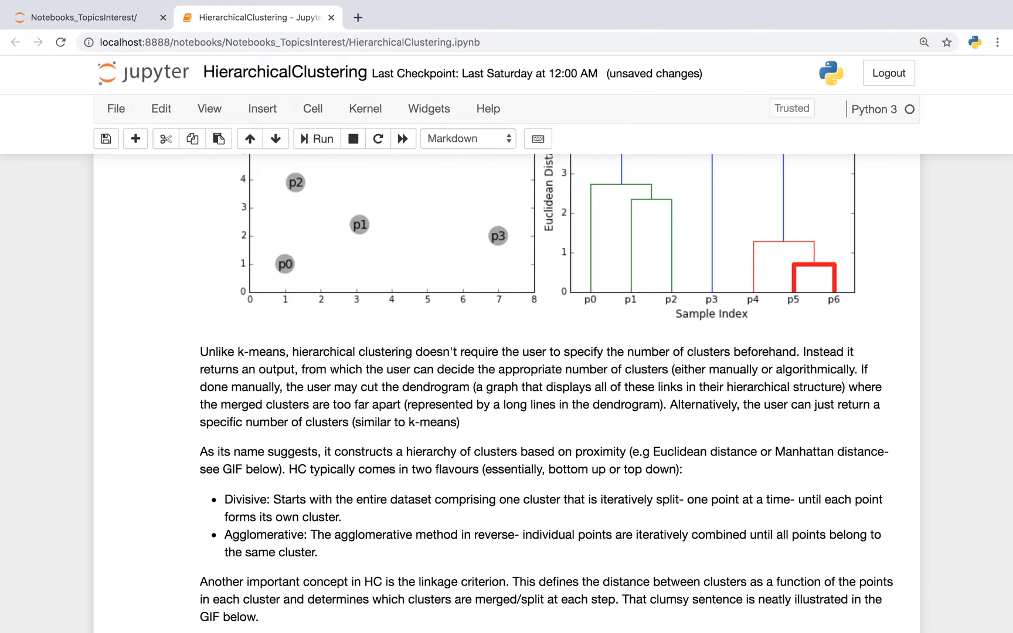
scroll(down, 3)
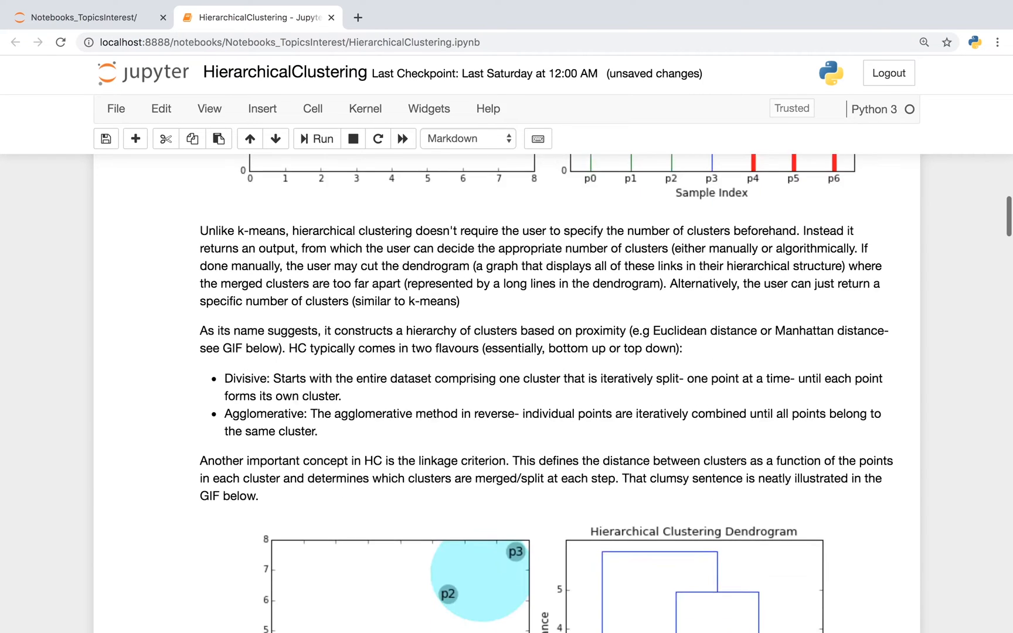
scroll(down, 3)
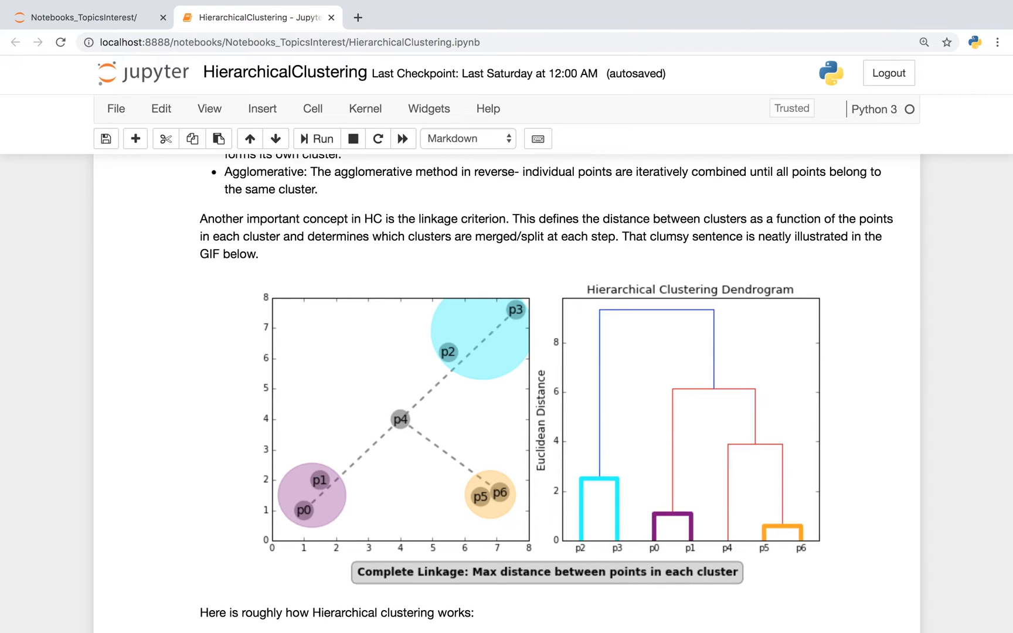
Step: Scroll to the algorithm steps list, the Comparing Clustering Algorithms cell and the imports below
scroll(down, 3)
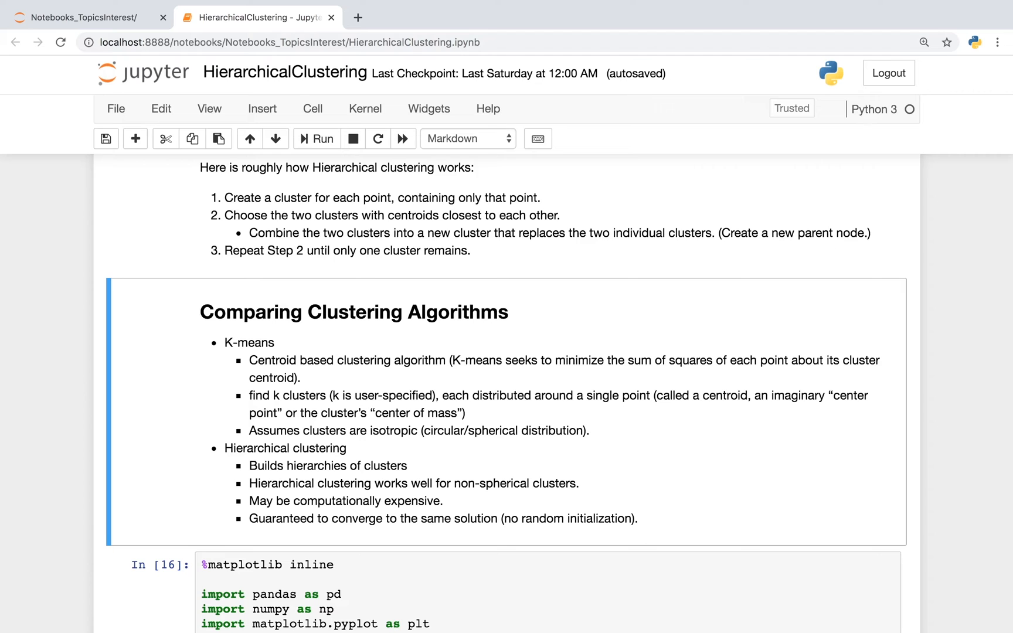
scroll(down, 3)
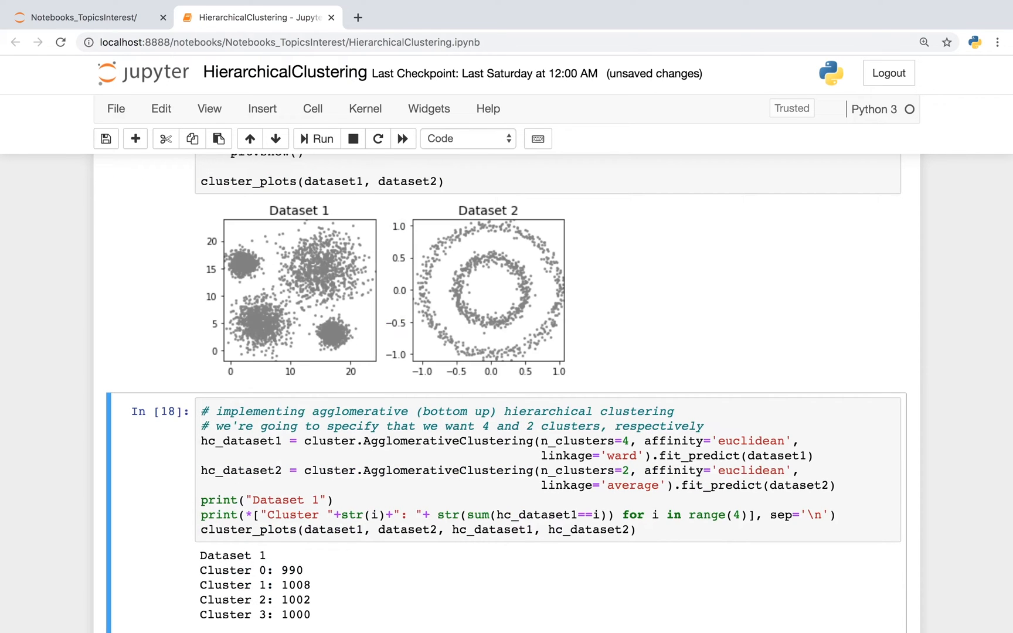
mouse_move(455, 314)
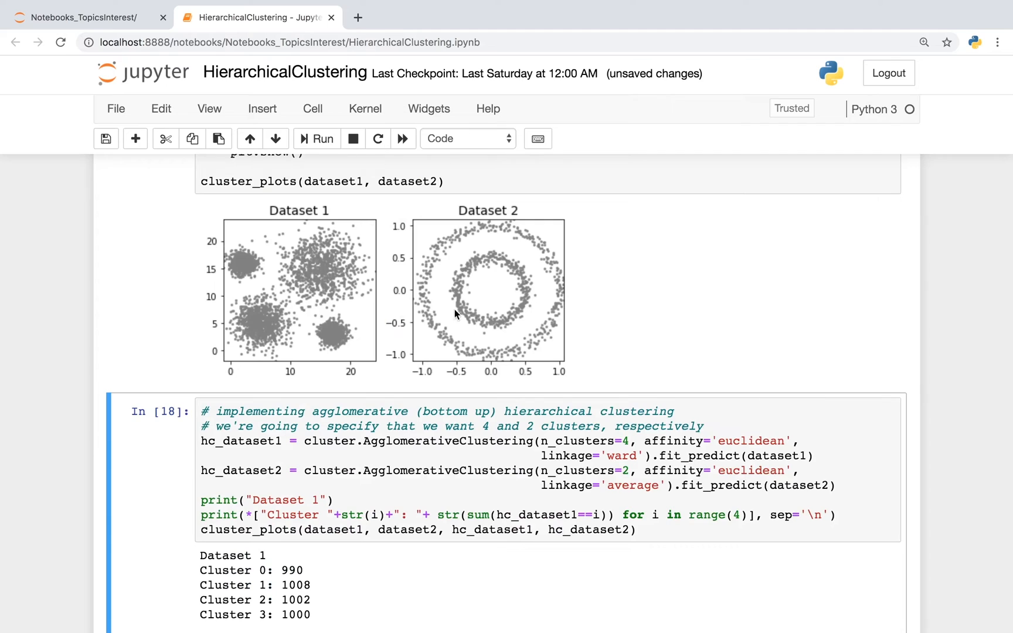
mouse_move(416, 338)
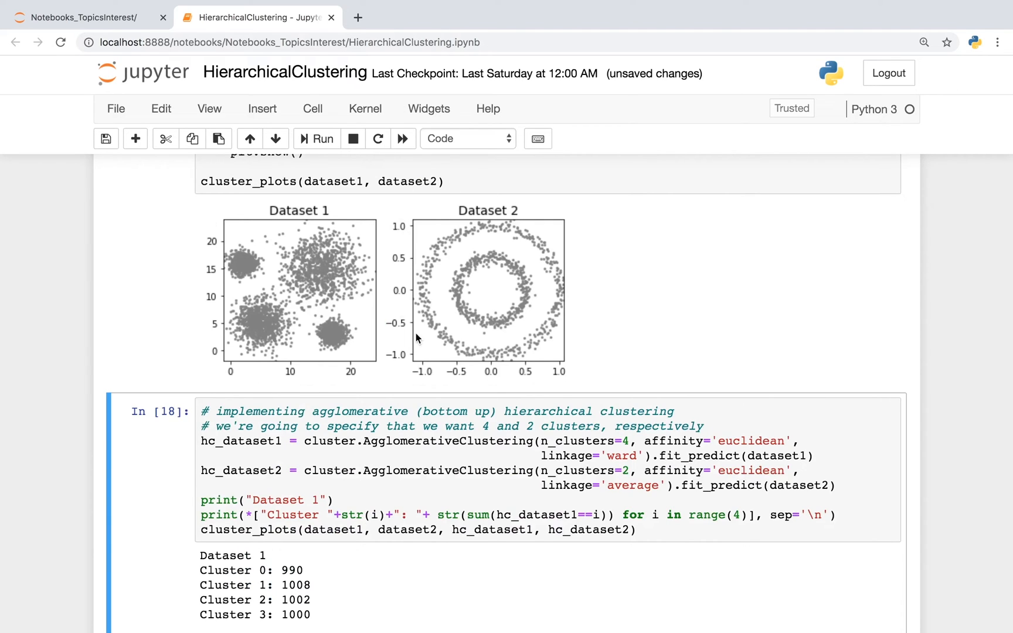
mouse_move(436, 465)
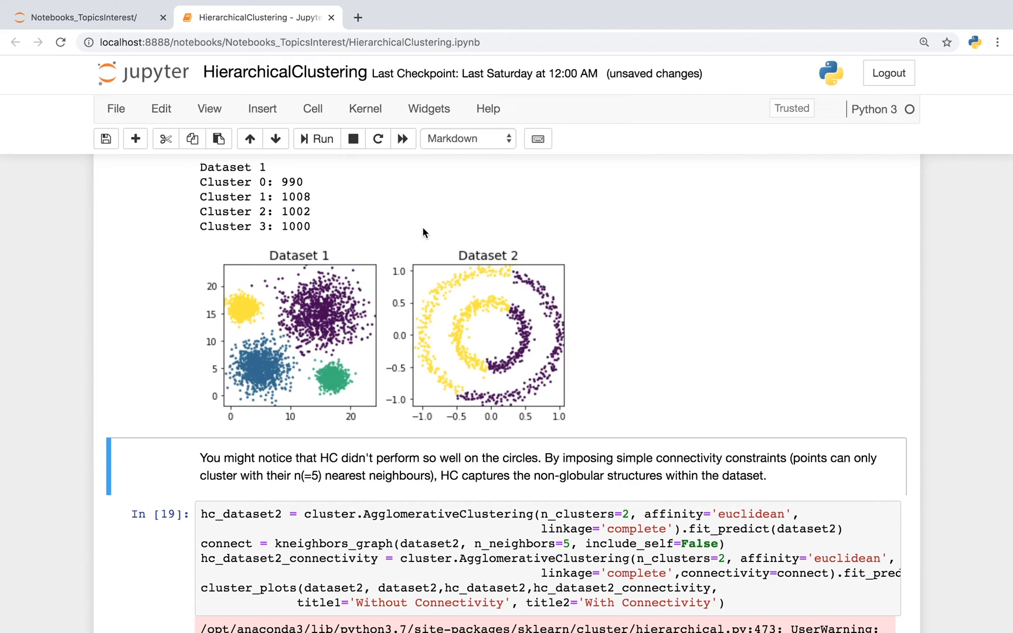
Step: Click in the notebook to move past the connectivity plots toward the 50-animal dataset example
click(316, 139)
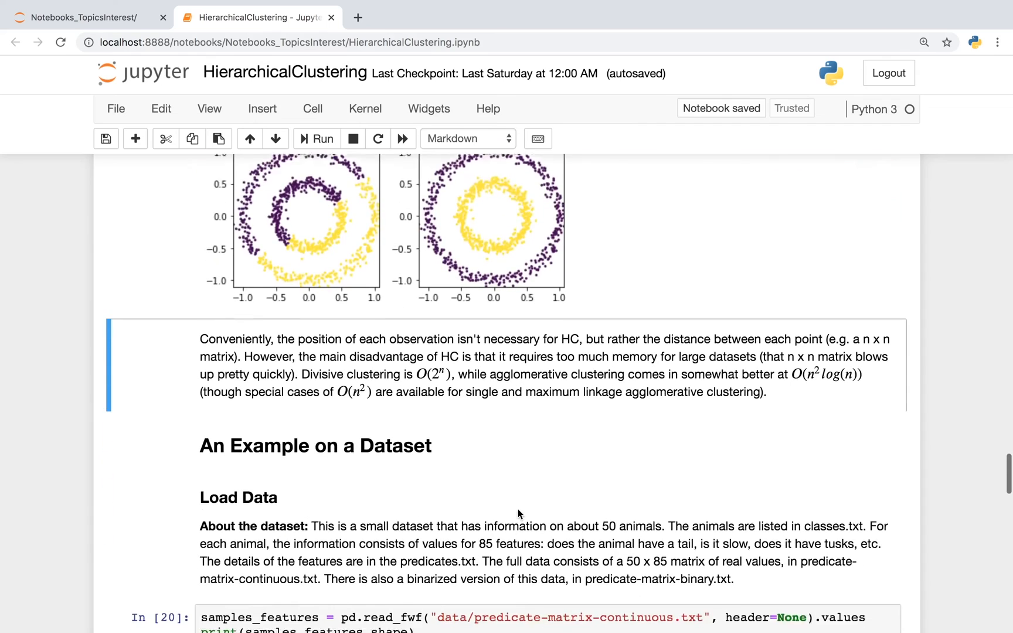
Step: Scroll through the Load Data cells to the animal names list and the three-dog-breed feature table
scroll(down, 3)
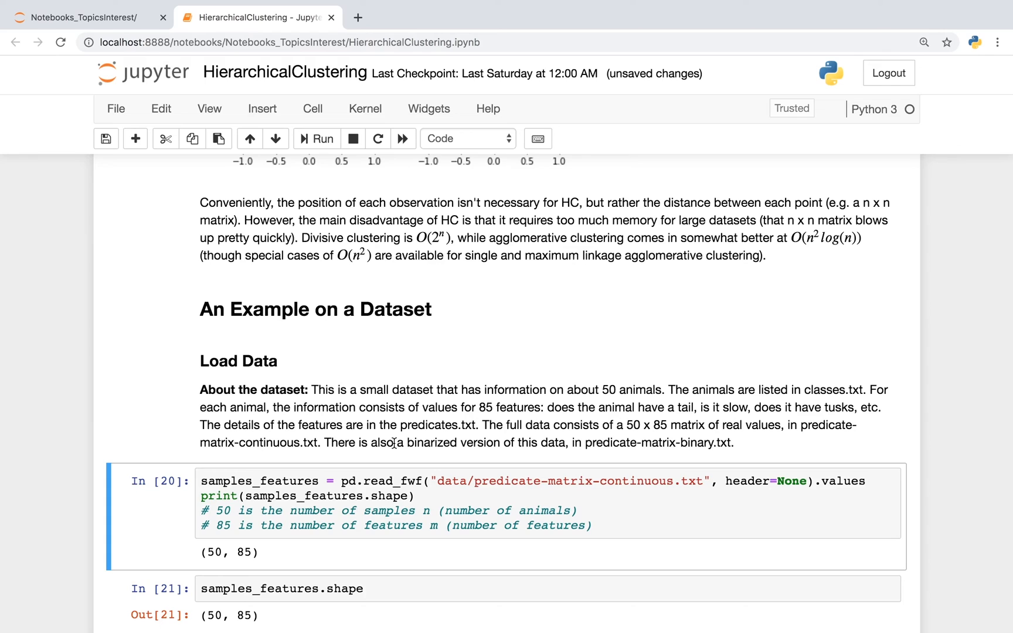
click(385, 525)
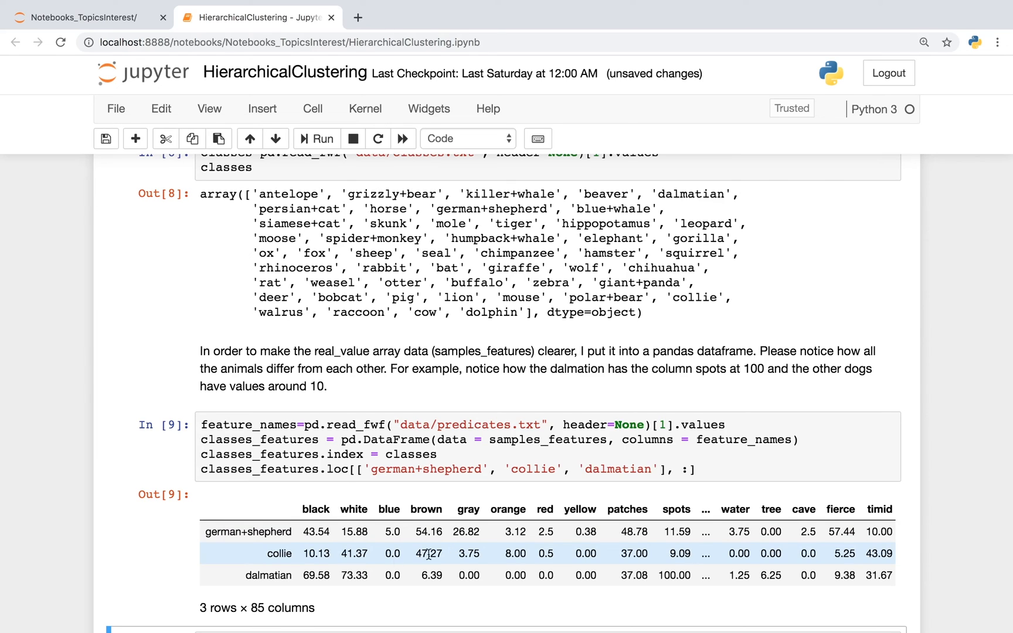
mouse_move(336, 575)
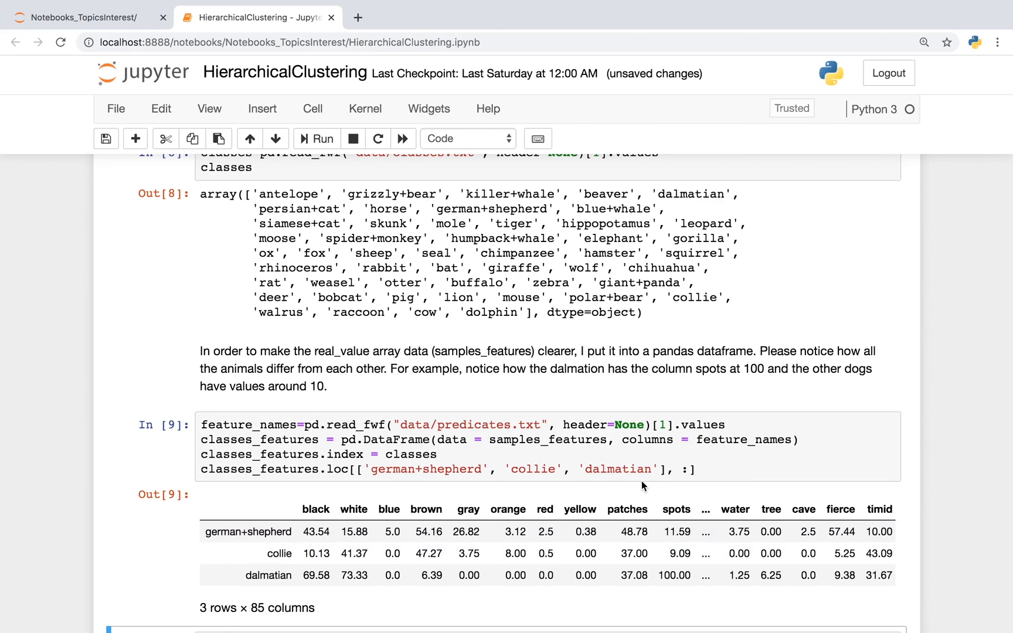
Step: Run the StandardScaler feature-scaling cell and start the Ward linkage dendrogram cell
scroll(down, 3)
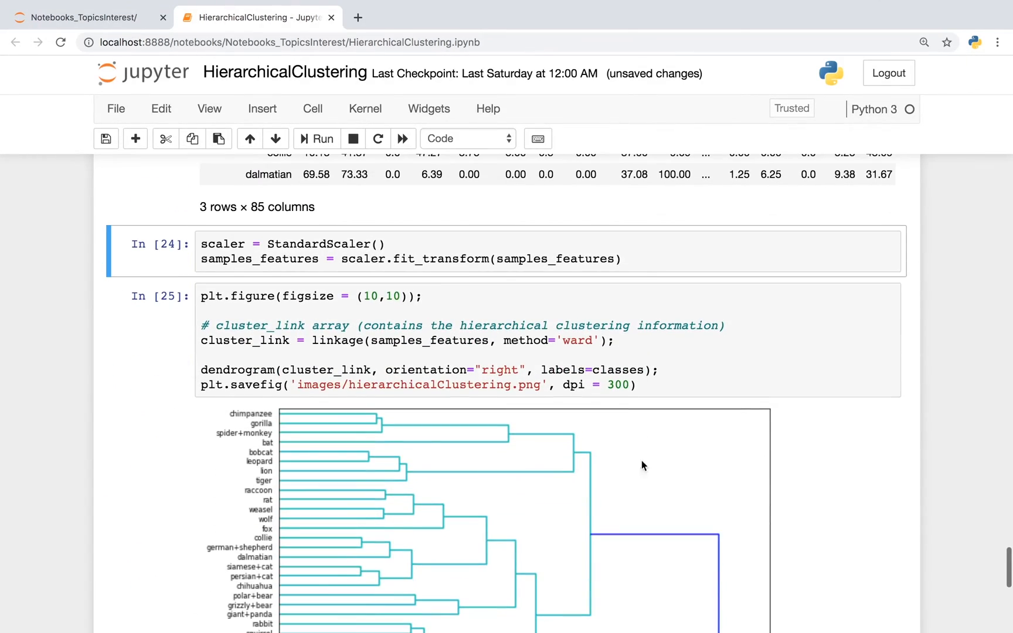
click(650, 259)
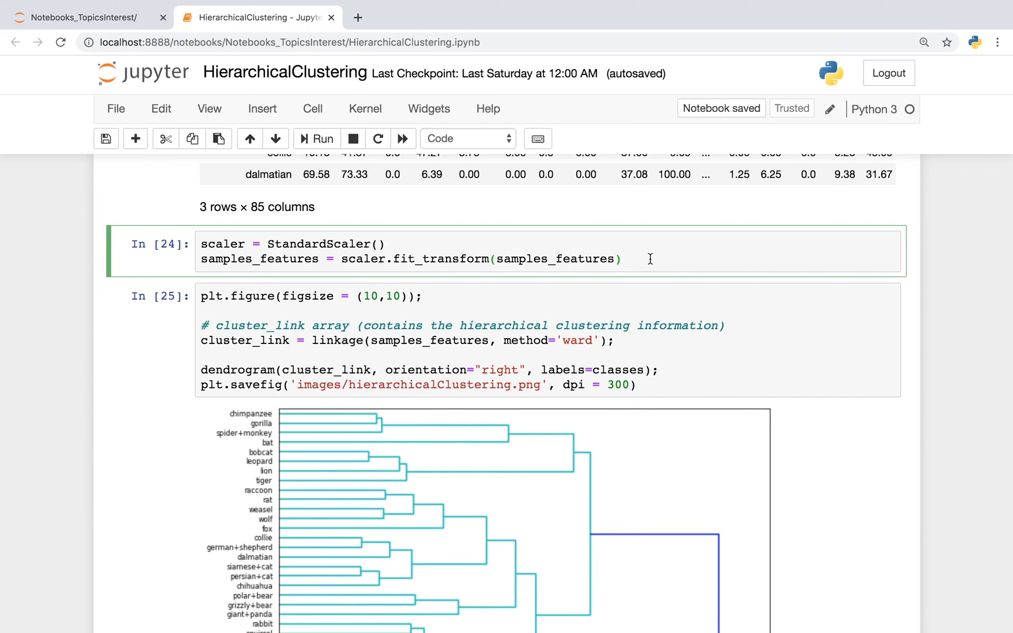
click(620, 258)
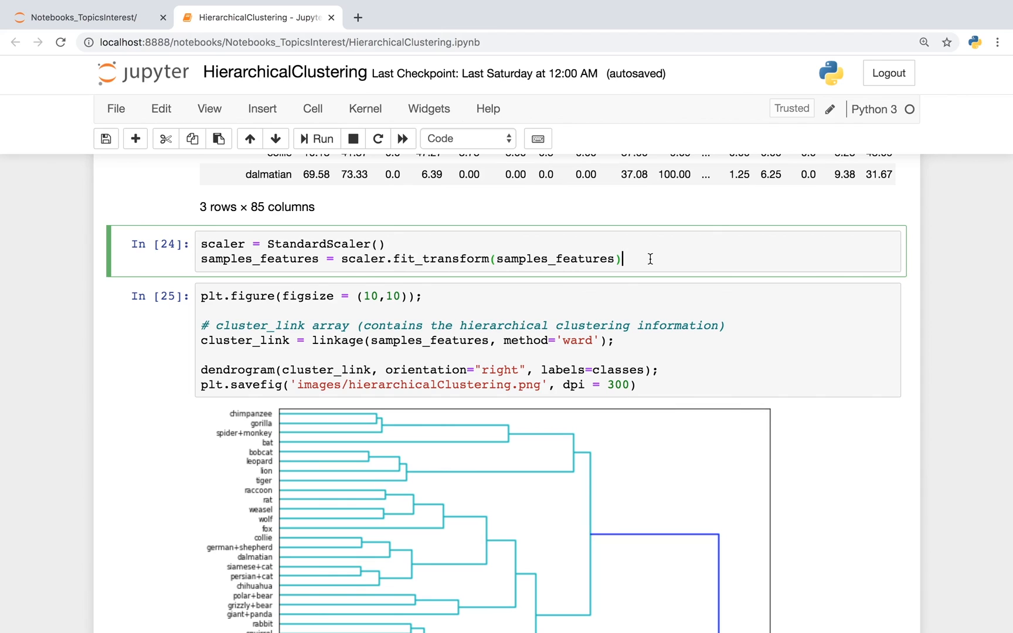
scroll(down, 3)
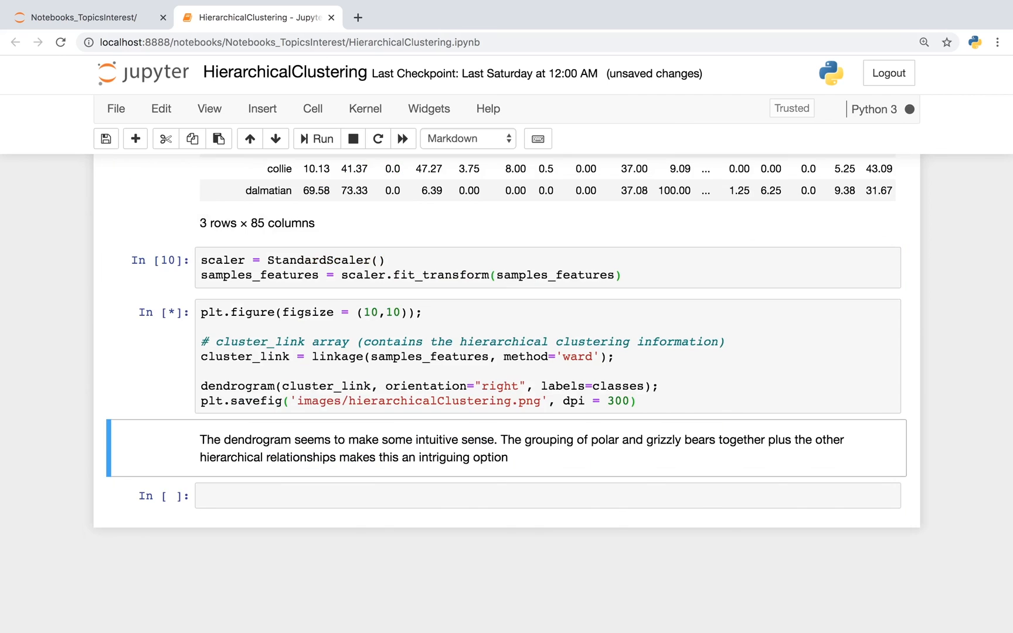
Step: Scroll to the rendered dendrogram grouping the 50 animals into cyan, red and green branches
click(316, 139)
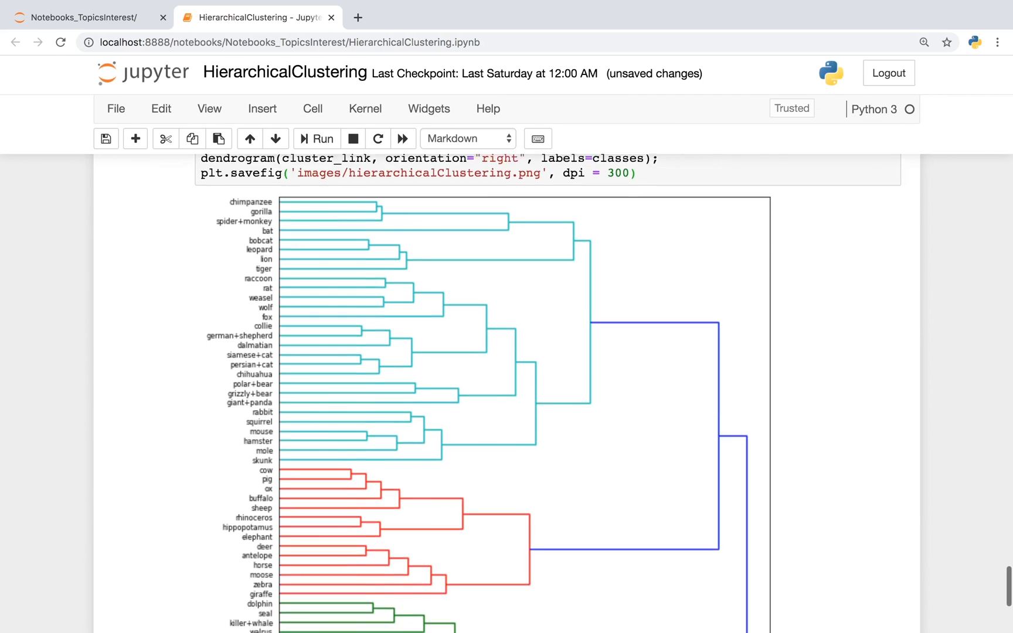
scroll(down, 3)
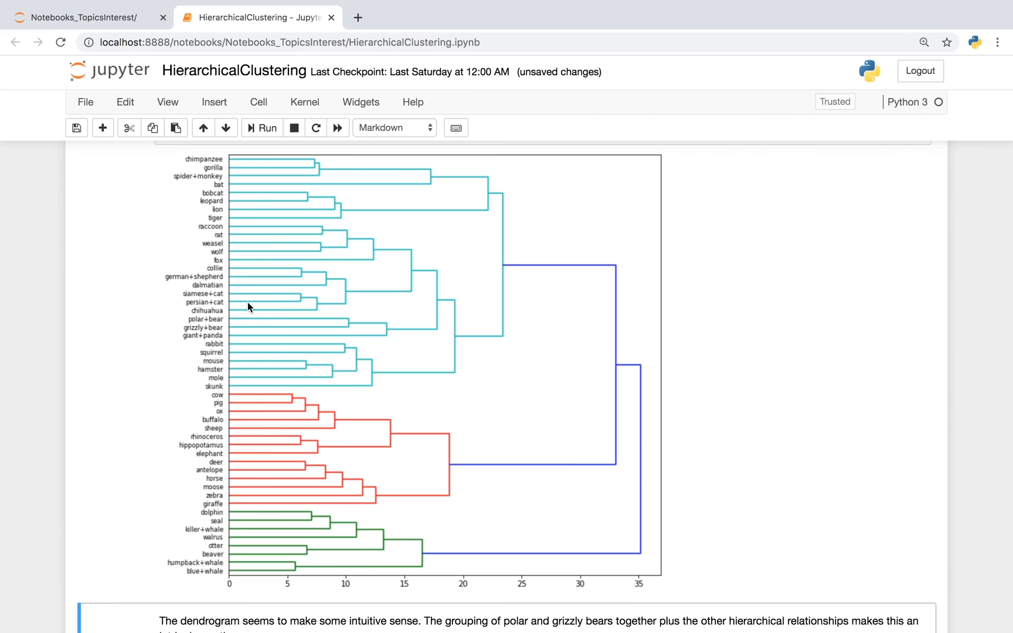
mouse_move(196, 329)
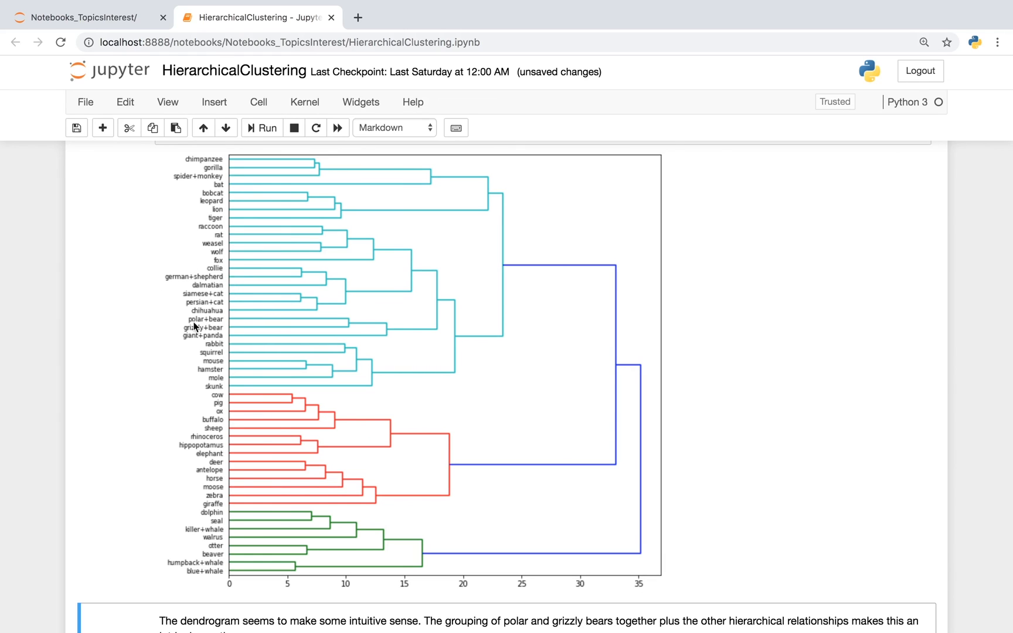
mouse_move(224, 414)
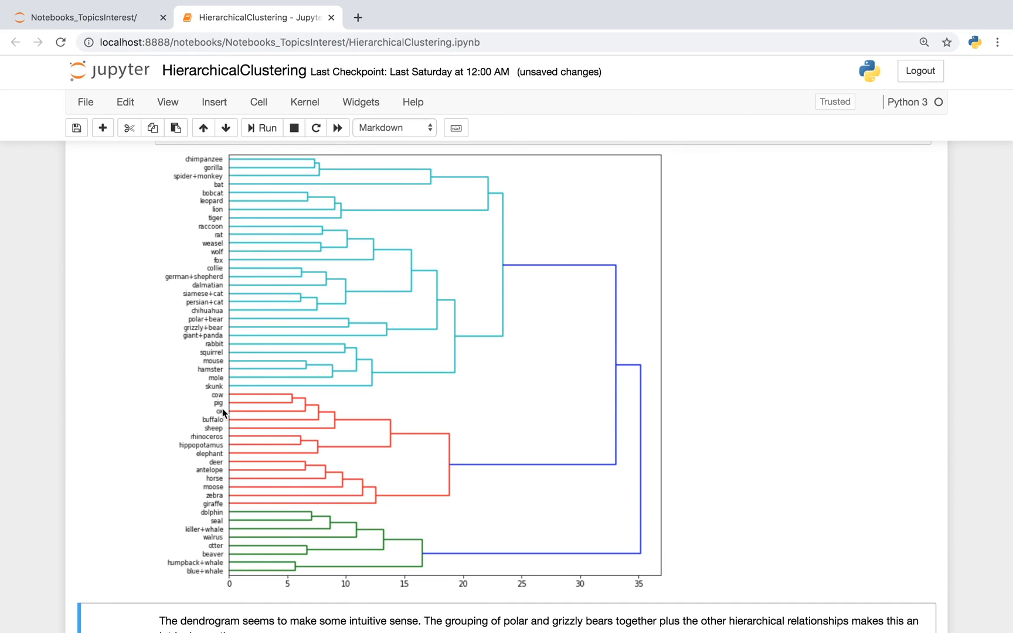
mouse_move(199, 458)
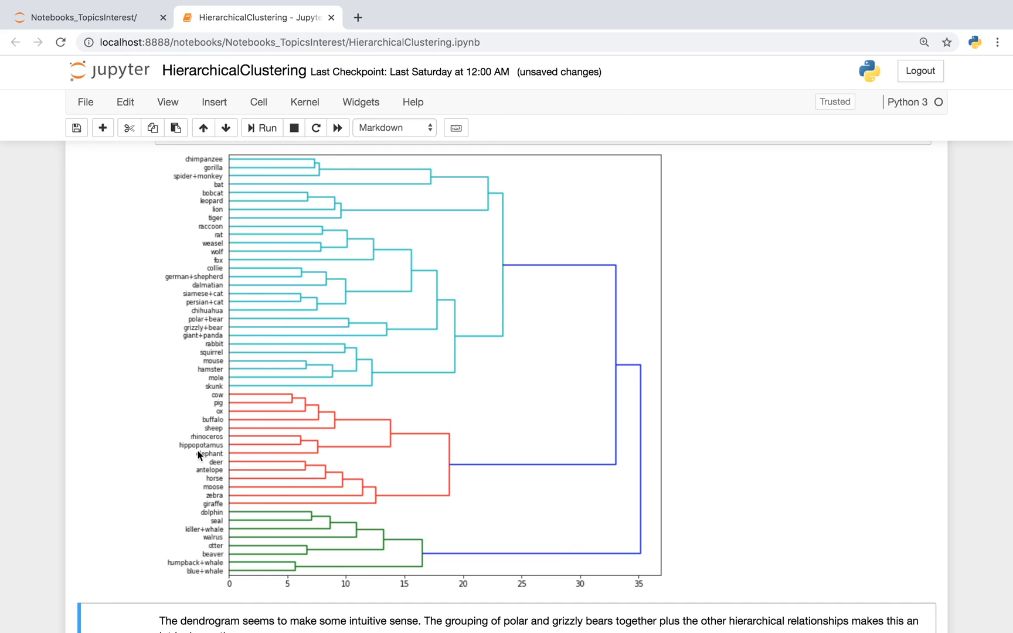